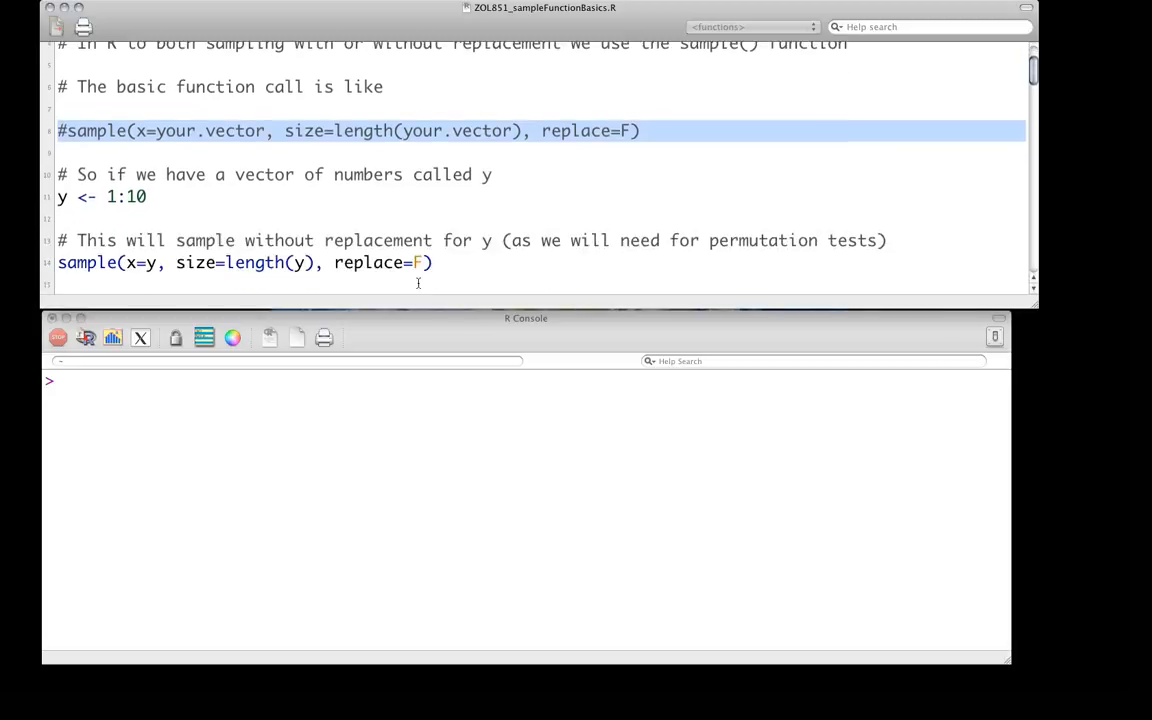
# - Create y as 1:10, print it, and draw one shuffled sample of y without replacement
pyautogui.scroll(-3)
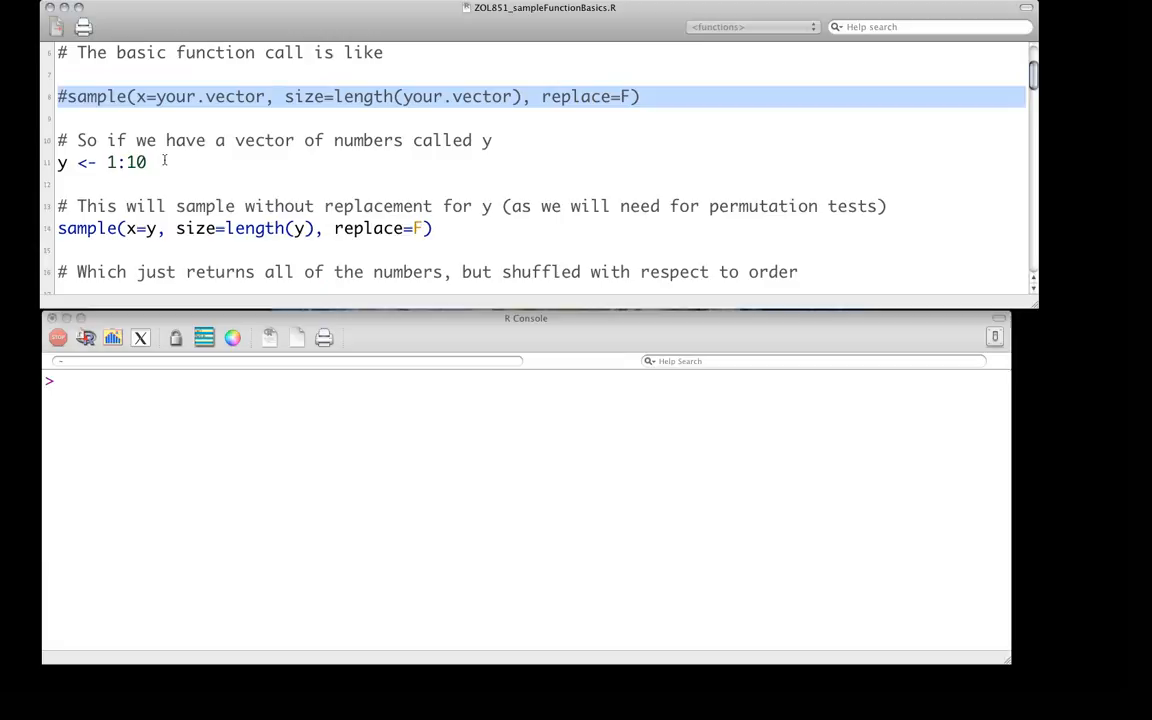
pyautogui.click(110, 162)
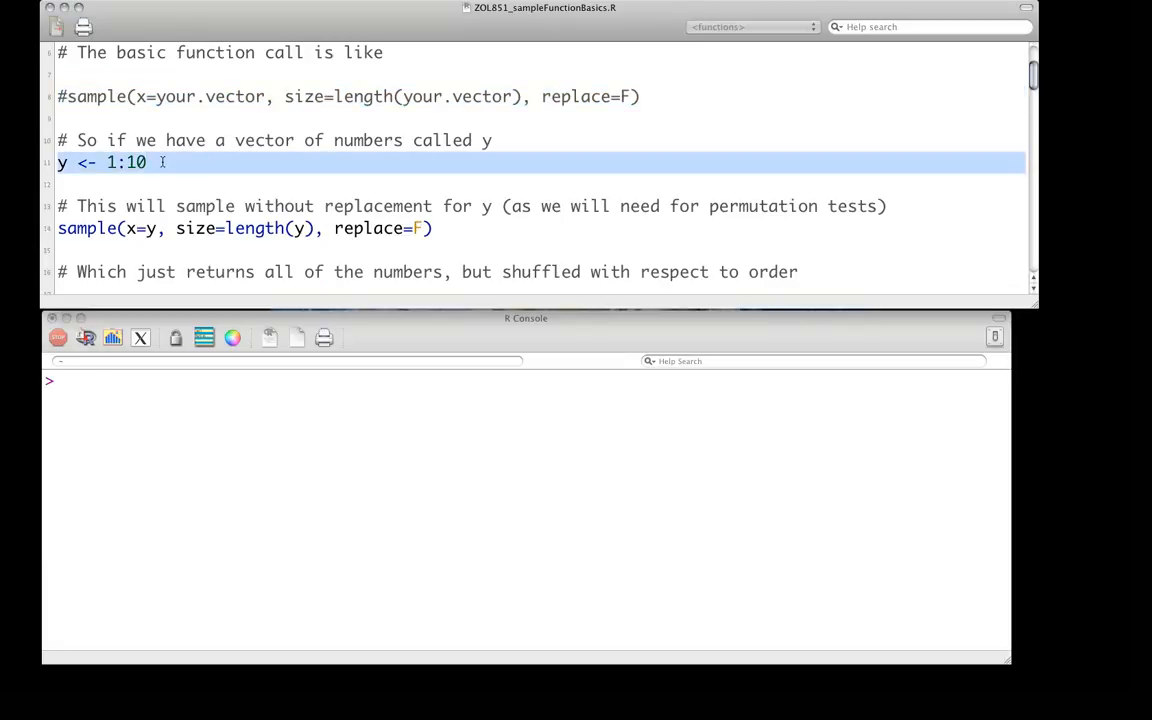
pyautogui.press('cmd+enter')
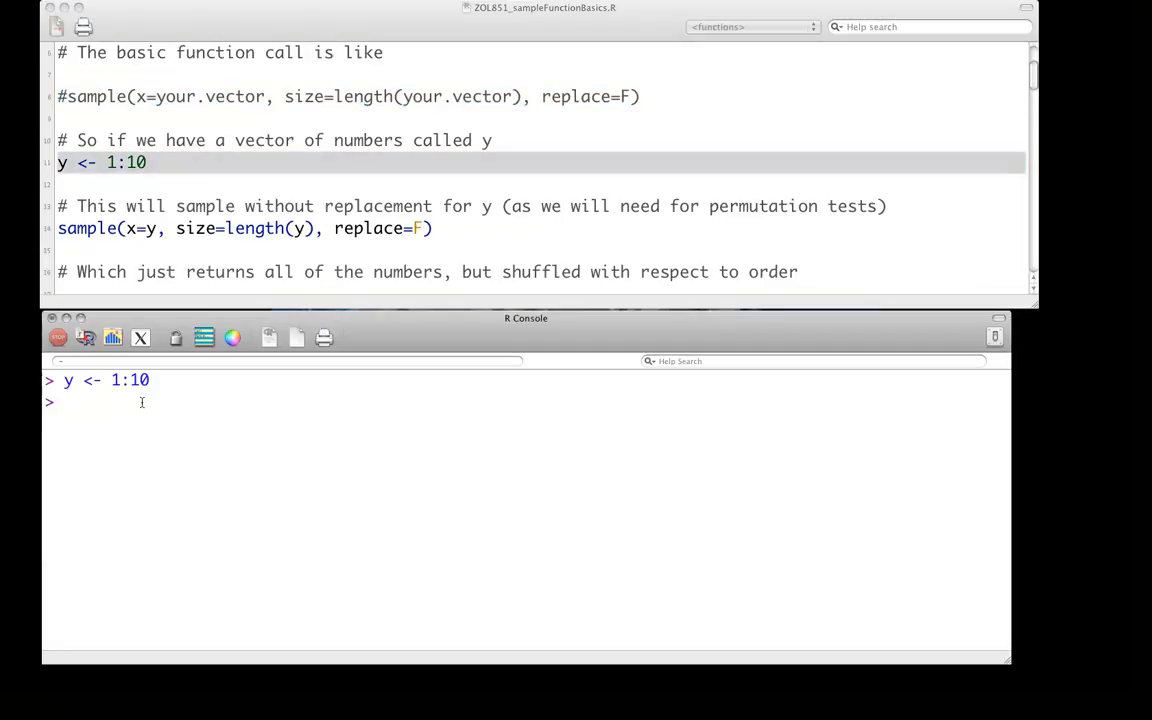
pyautogui.write('y')
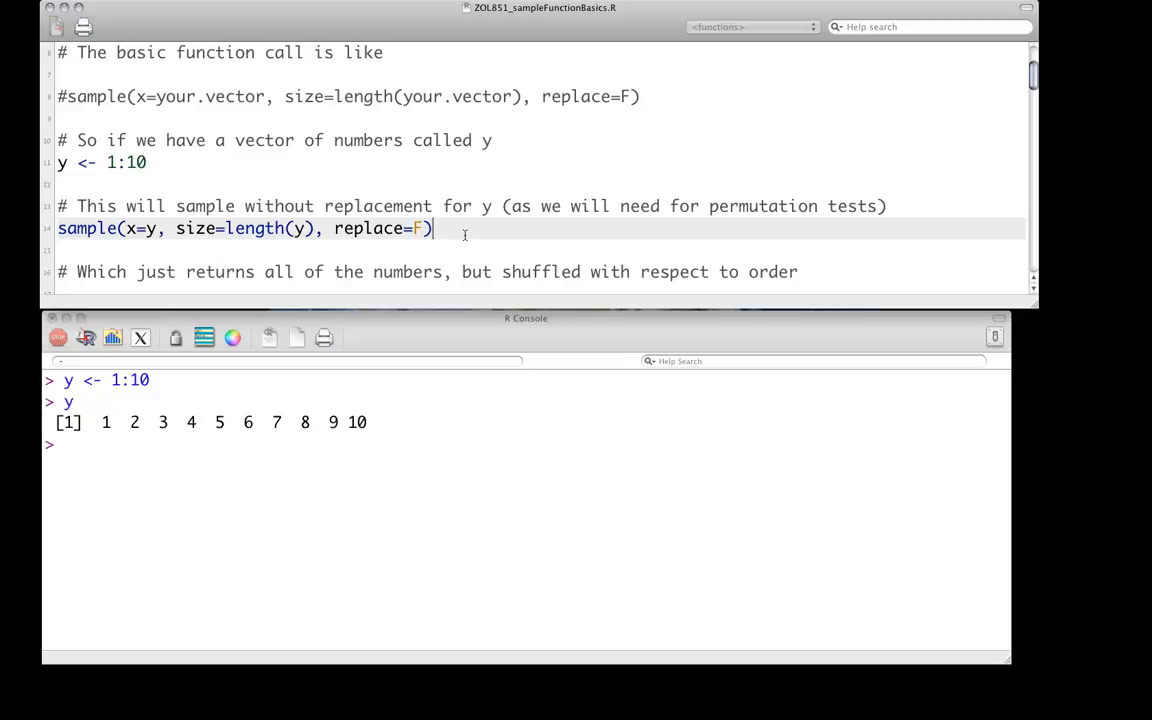
pyautogui.press('Return')
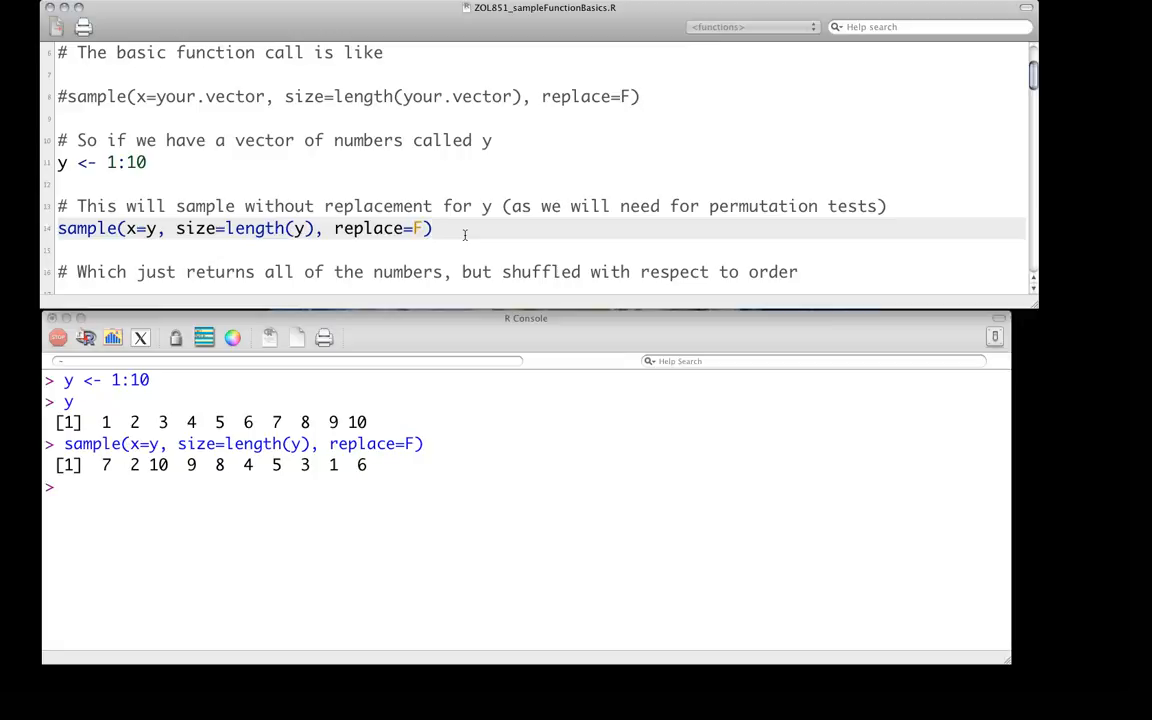
pyautogui.click(432, 228)
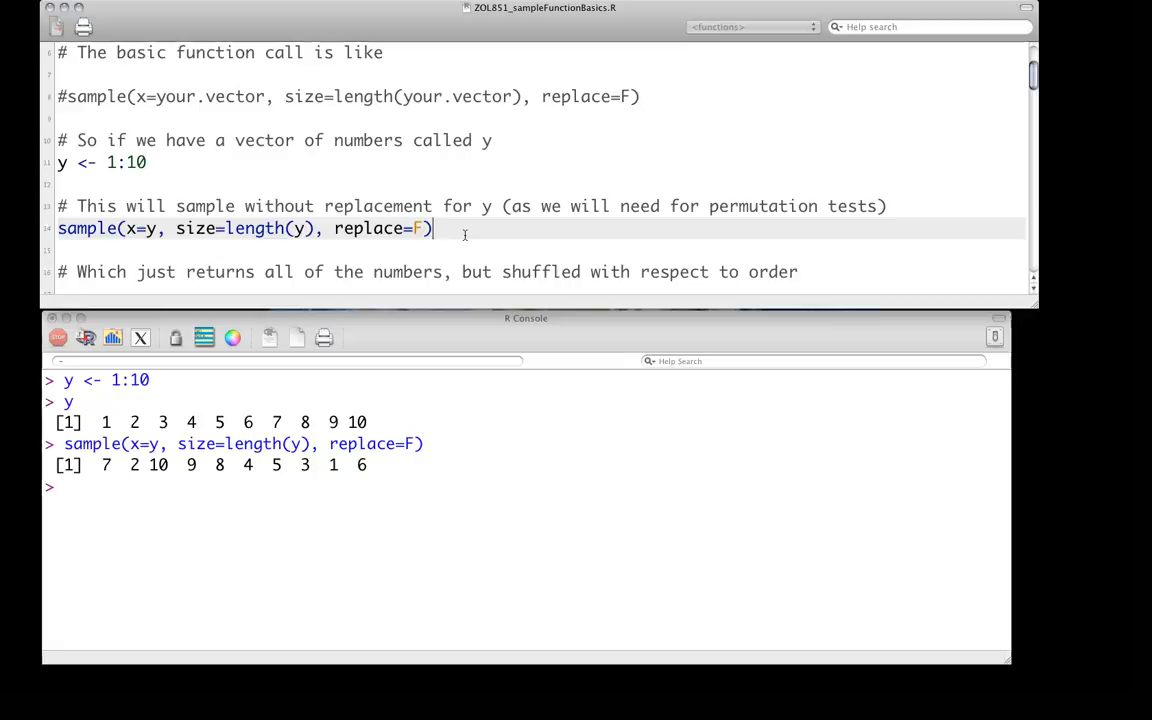
pyautogui.scroll(-3)
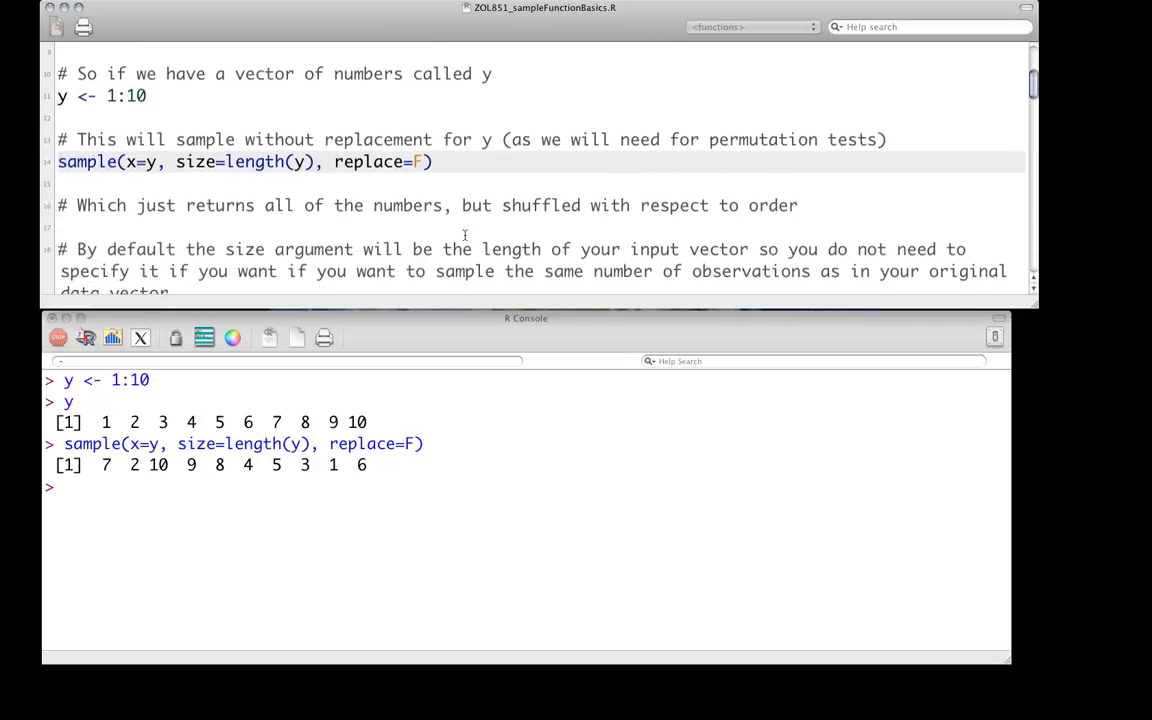
# - Run two more sample(x=y, replace=F) calls, each giving a different ordering of 1 to 10
pyautogui.scroll(-3)
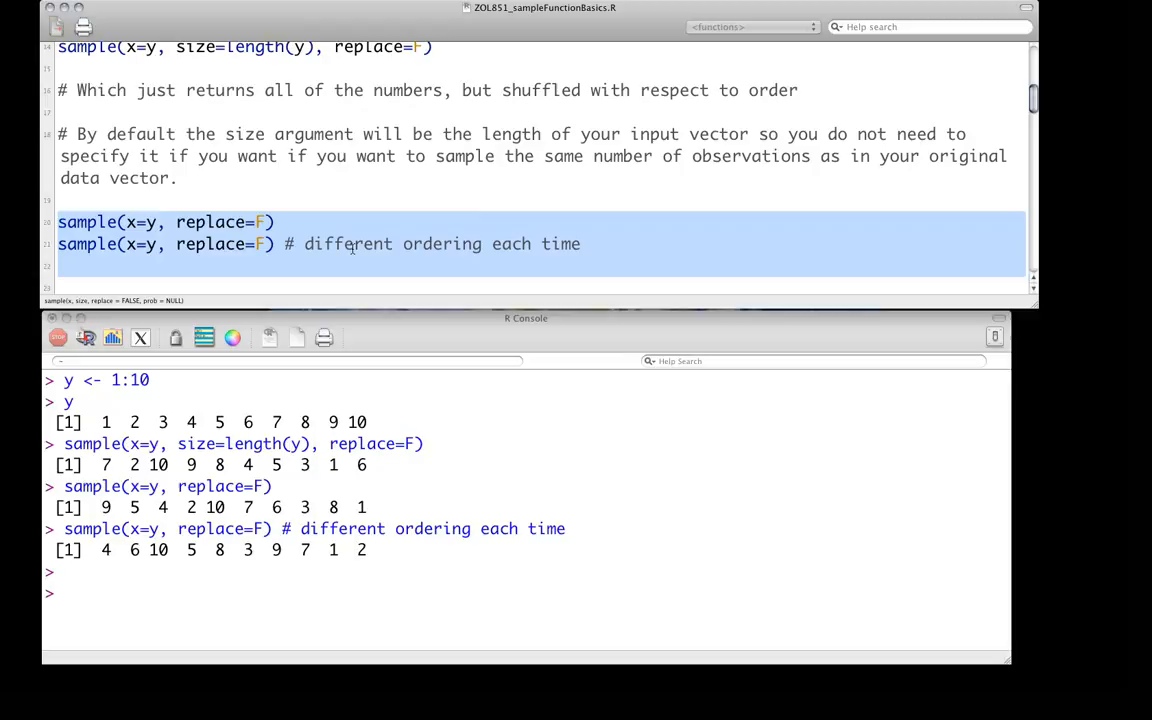
# - Show mean 5.5 and sd 3.02765 are identical for y and its shuffled sample
pyautogui.scroll(-3)
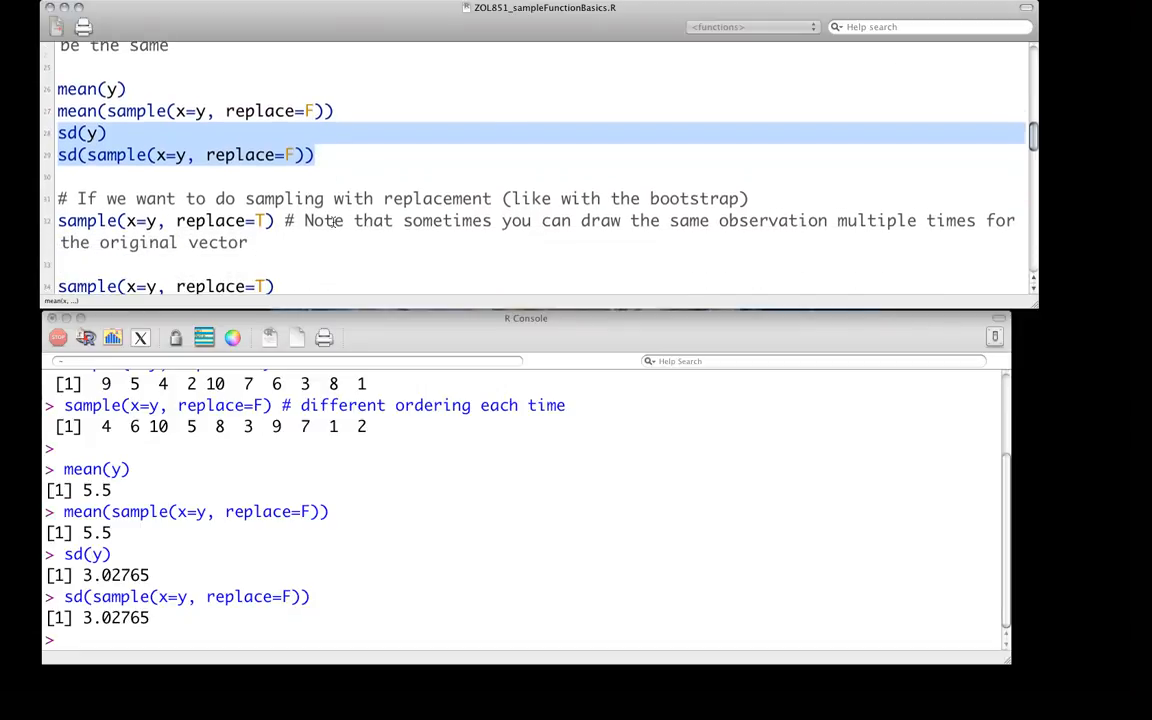
# - Draw two samples of y with replacement, each containing repeated values
pyautogui.scroll(-3)
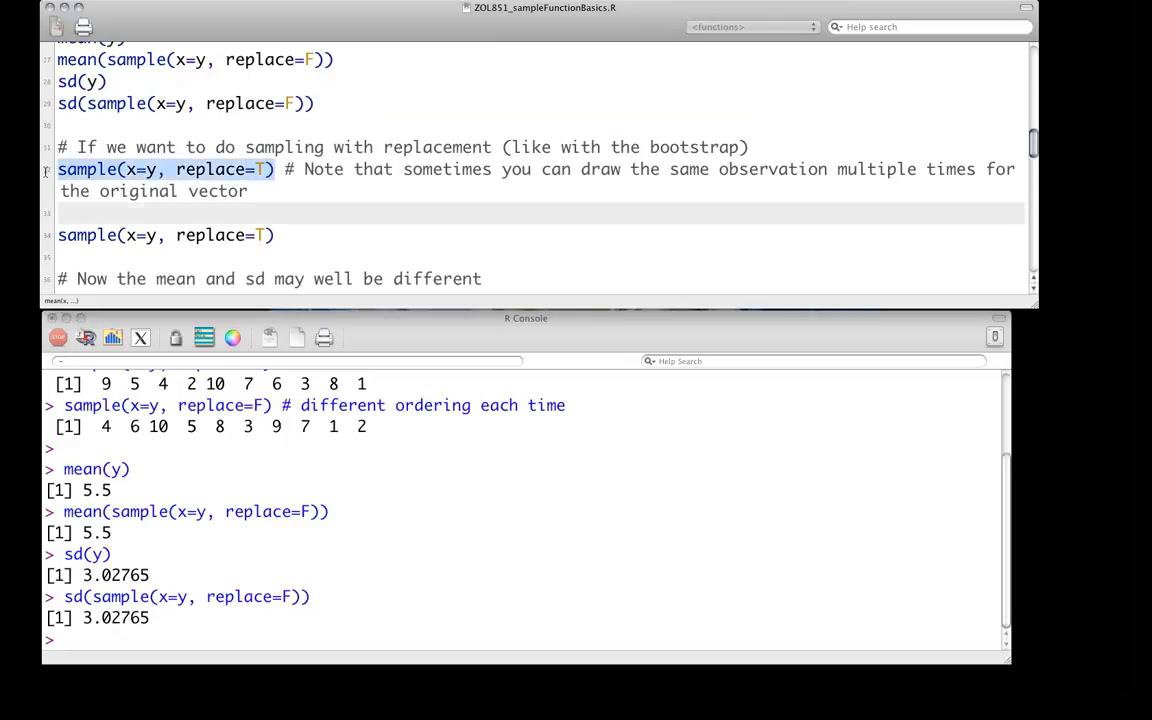
pyautogui.press('Return')
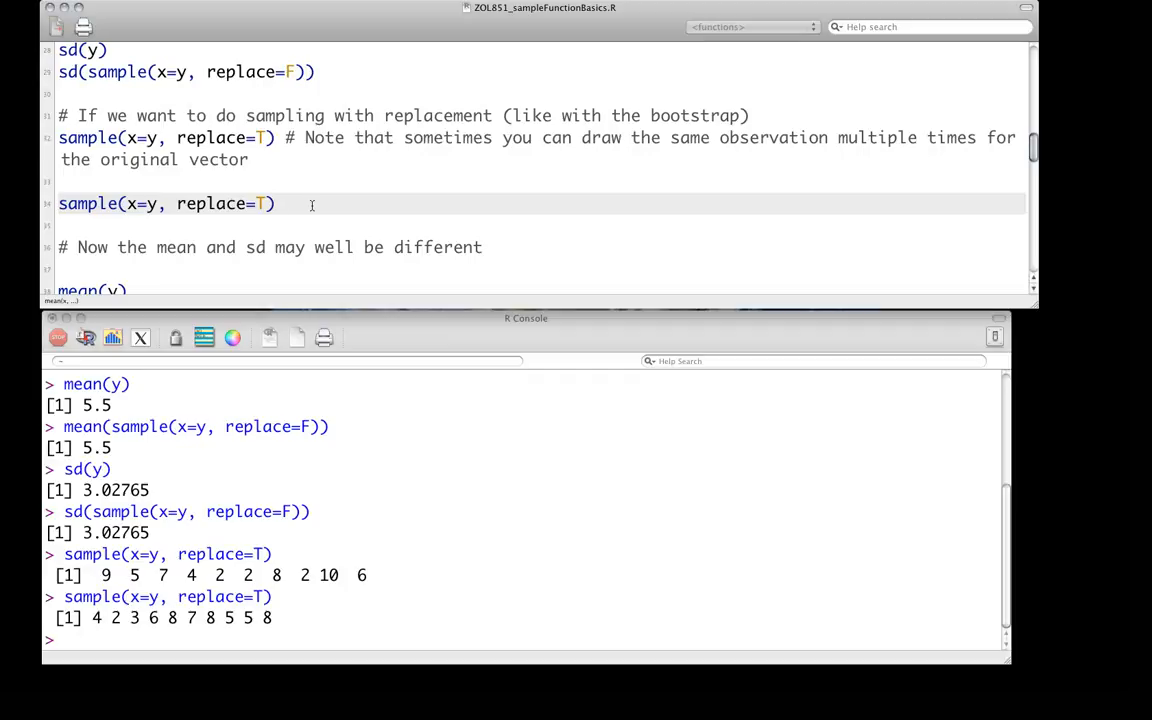
pyautogui.click(276, 204)
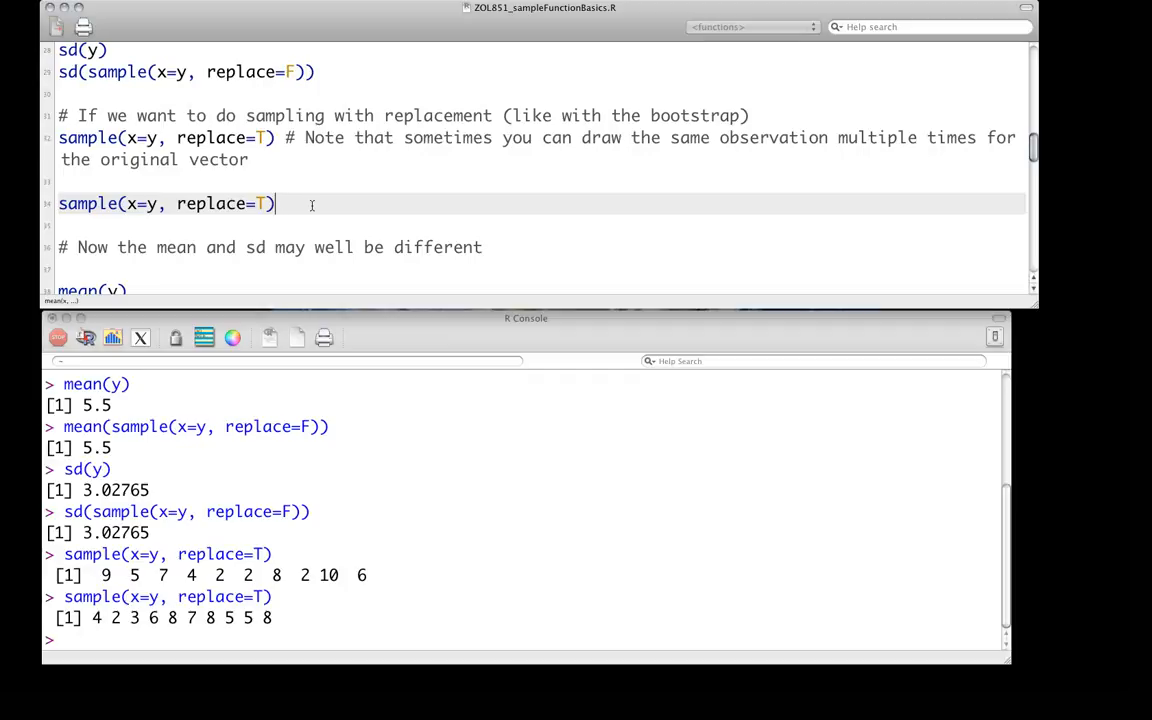
pyautogui.scroll(-3)
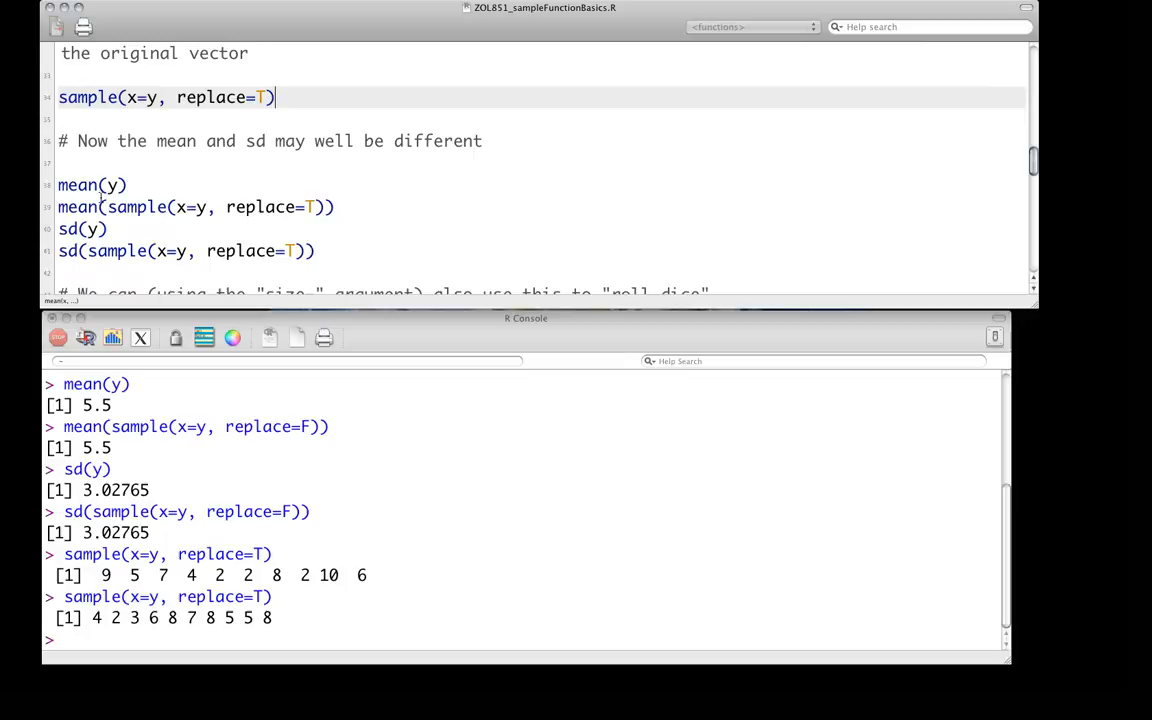
# - Compare y with a with-replacement sample: mean 5.5 vs 6.4, sd 3.02765 vs 3.60401
pyautogui.moveTo(58, 184); pyautogui.dragTo(336, 206)
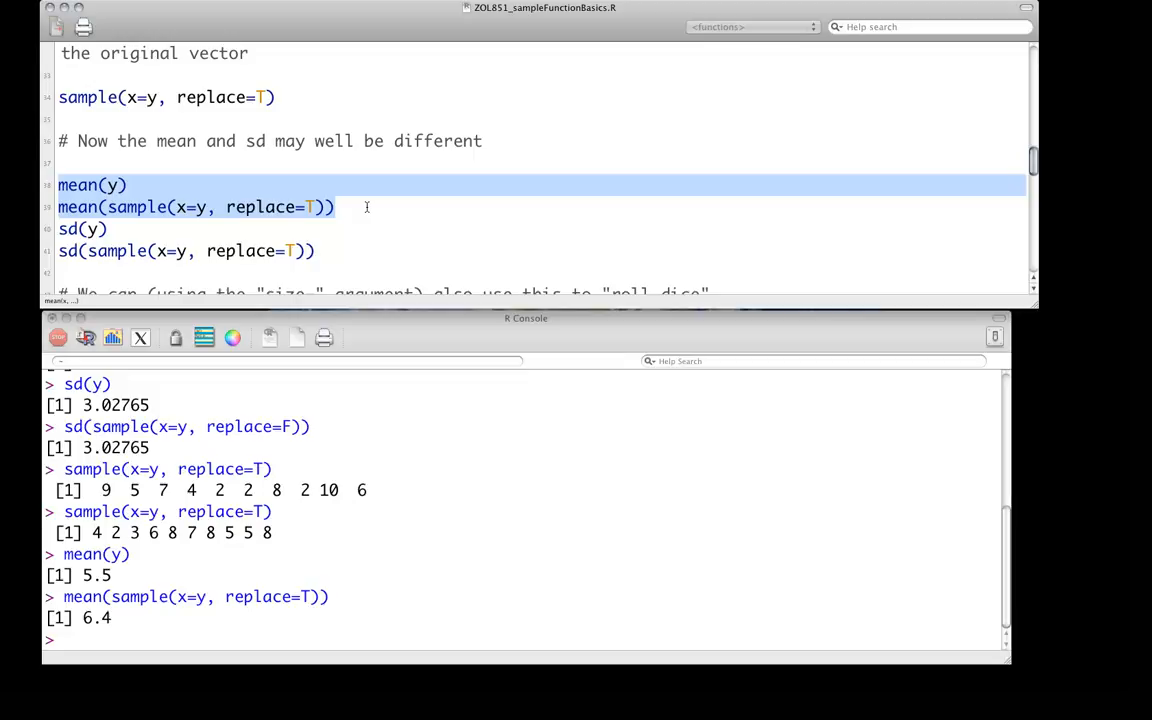
pyautogui.click(78, 228)
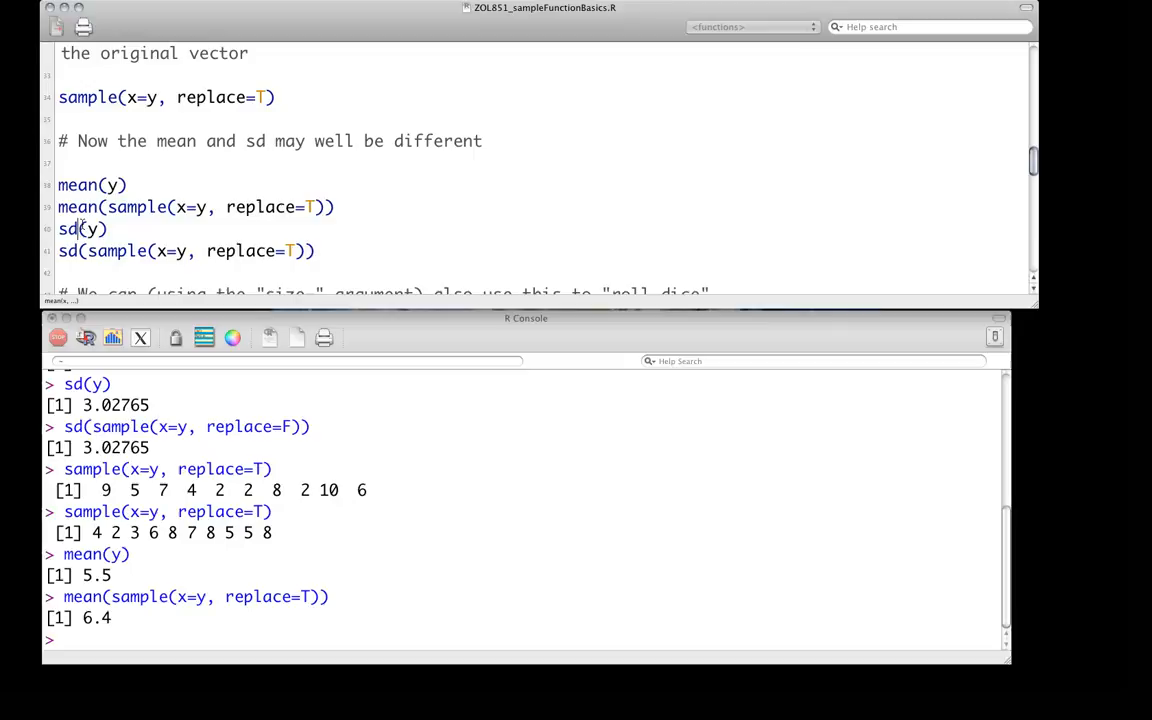
pyautogui.moveTo(76, 228); pyautogui.dragTo(316, 252)
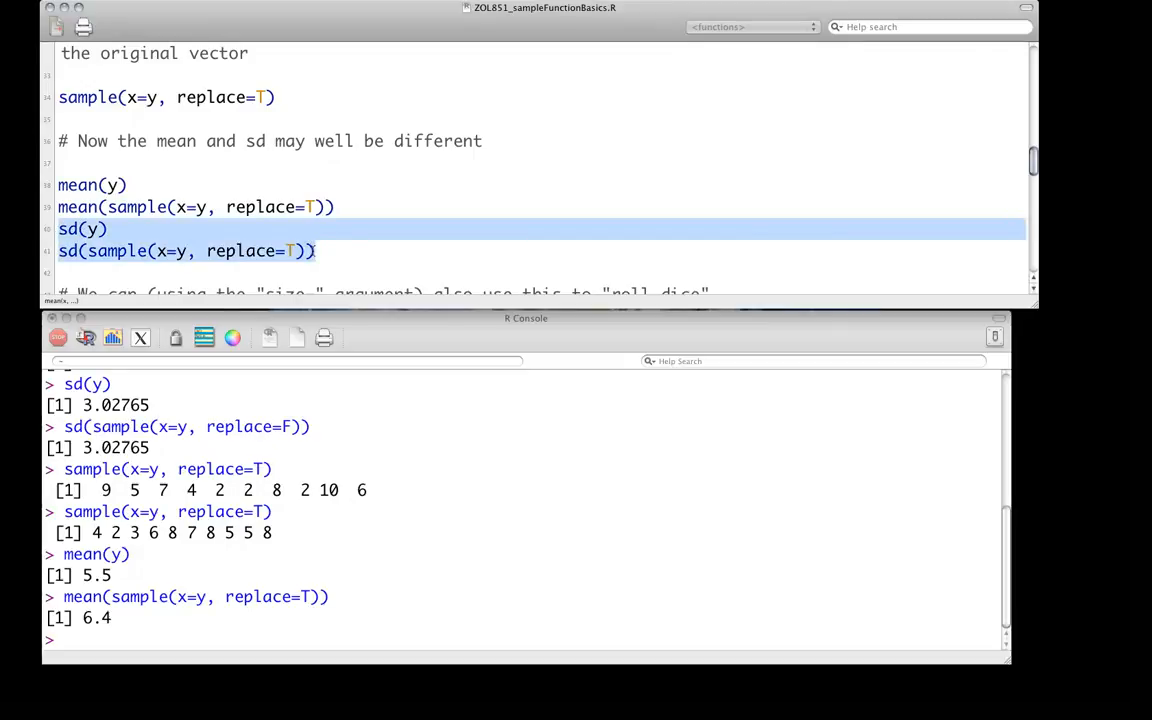
pyautogui.press('Return')
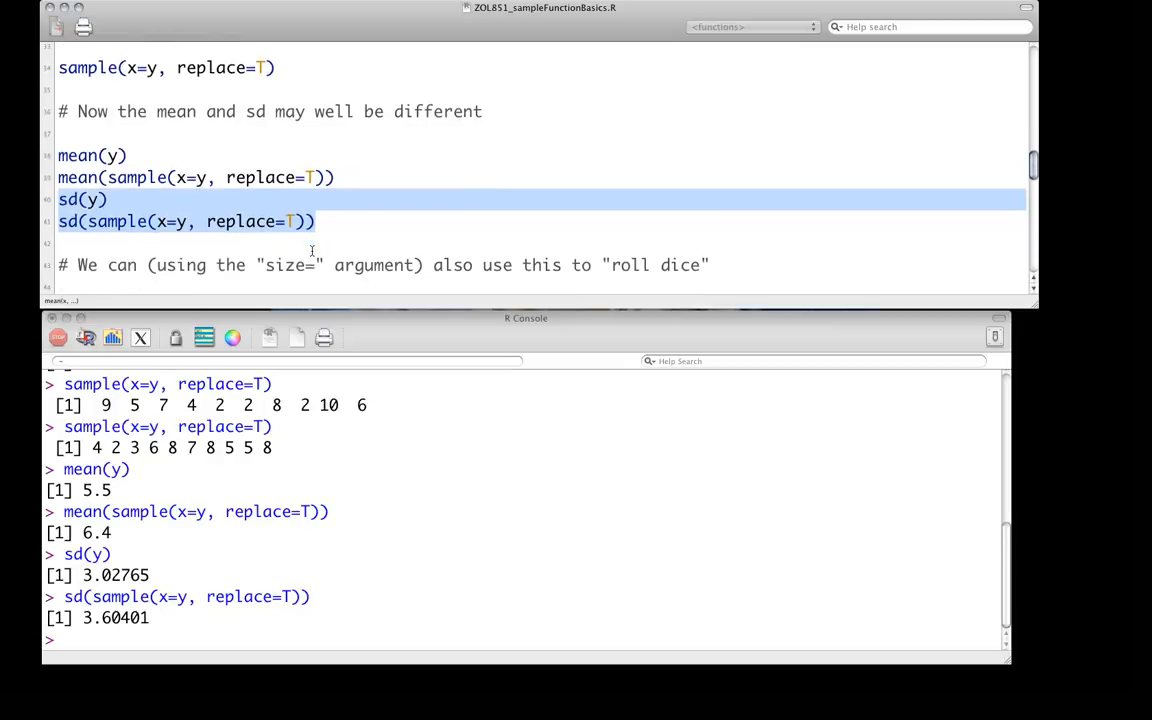
pyautogui.scroll(-3)
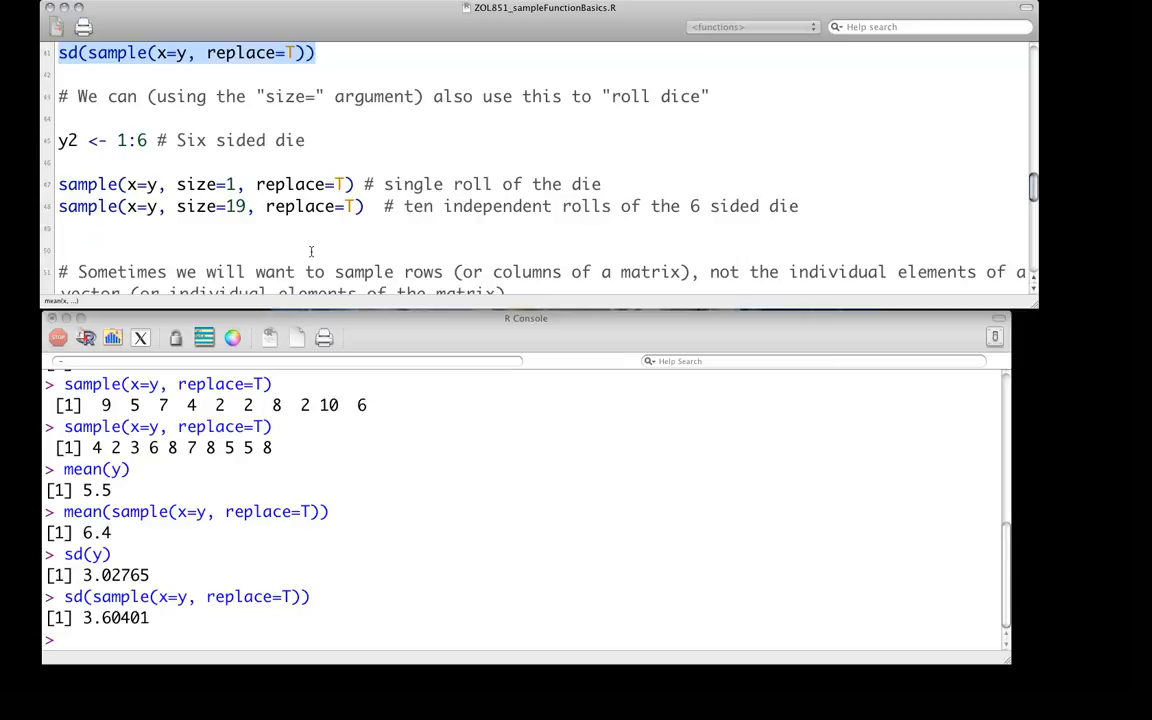
pyautogui.moveTo(278, 240)
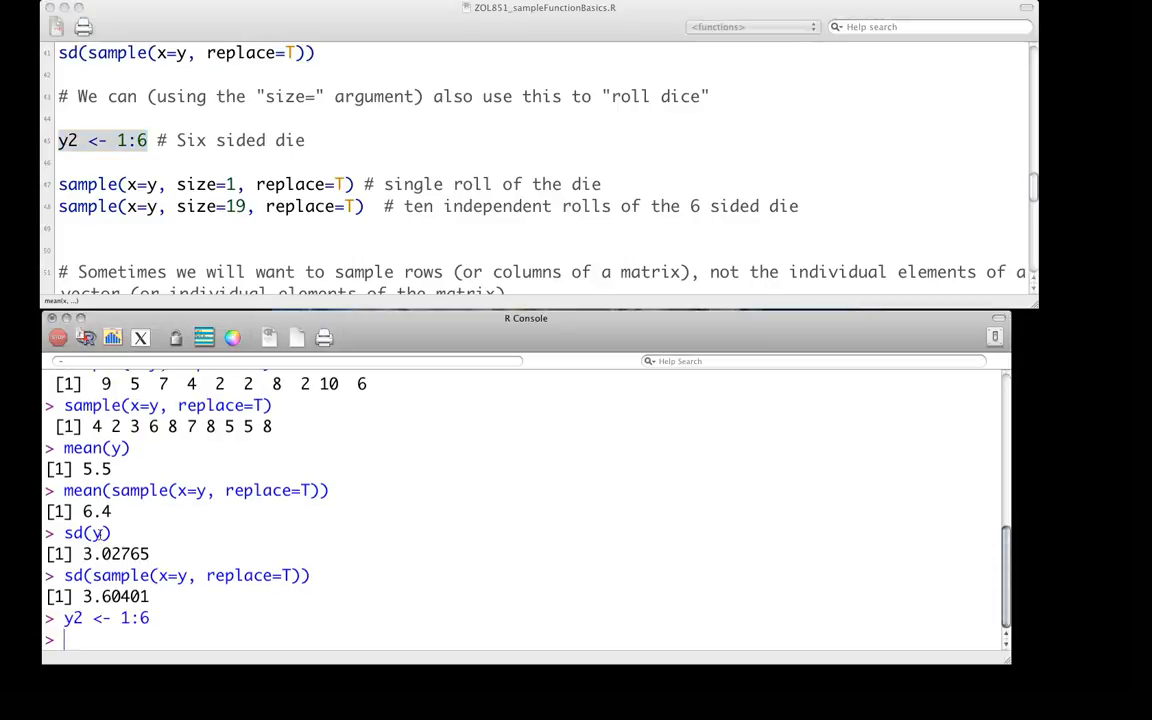
# - Change the dice lines to sample from y2 with 10 rolls and run the ten-roll line
pyautogui.write('y2')
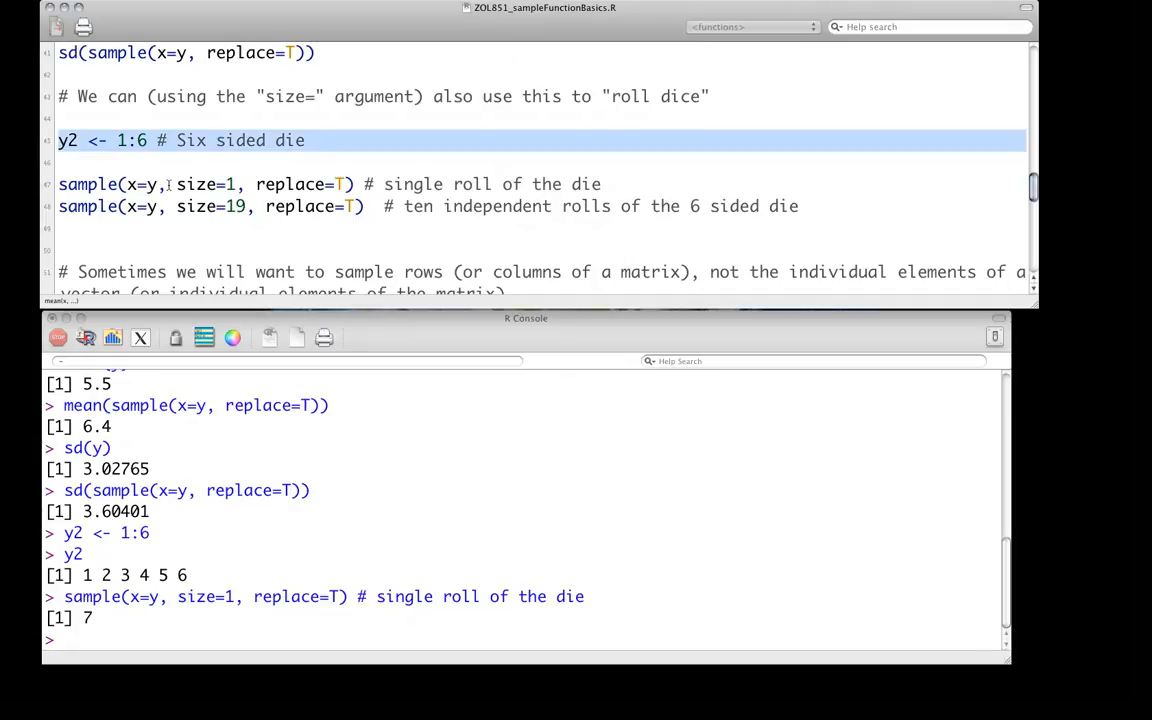
pyautogui.write('2')
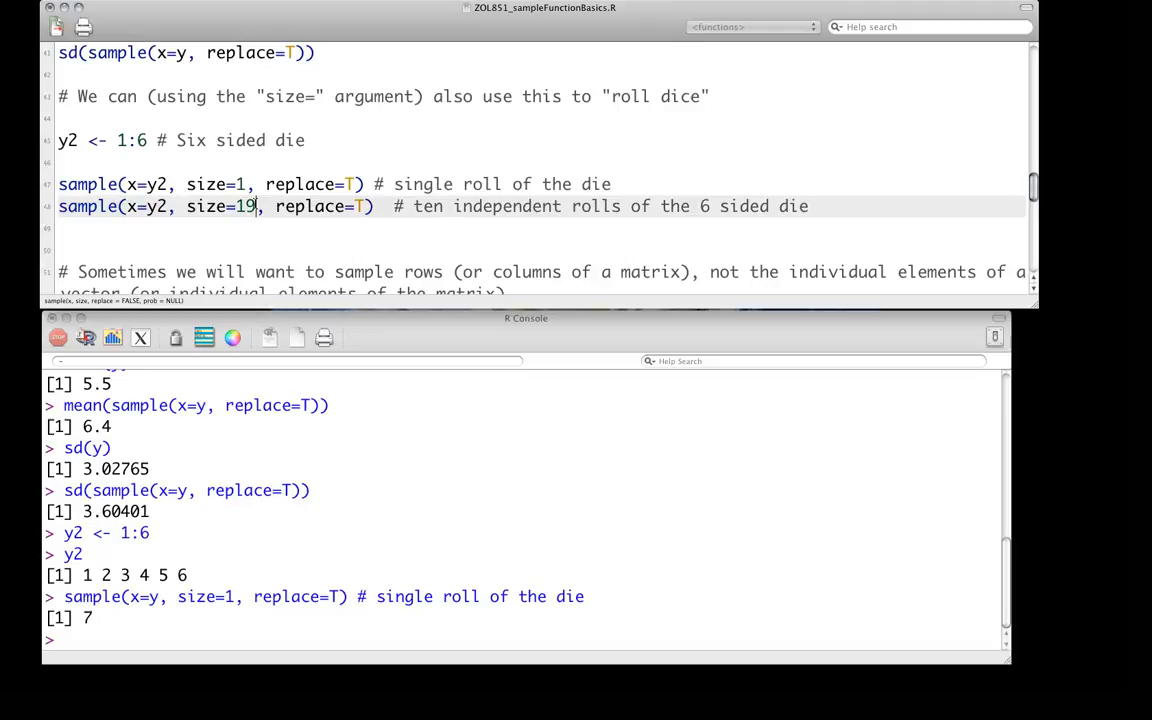
pyautogui.write('0')
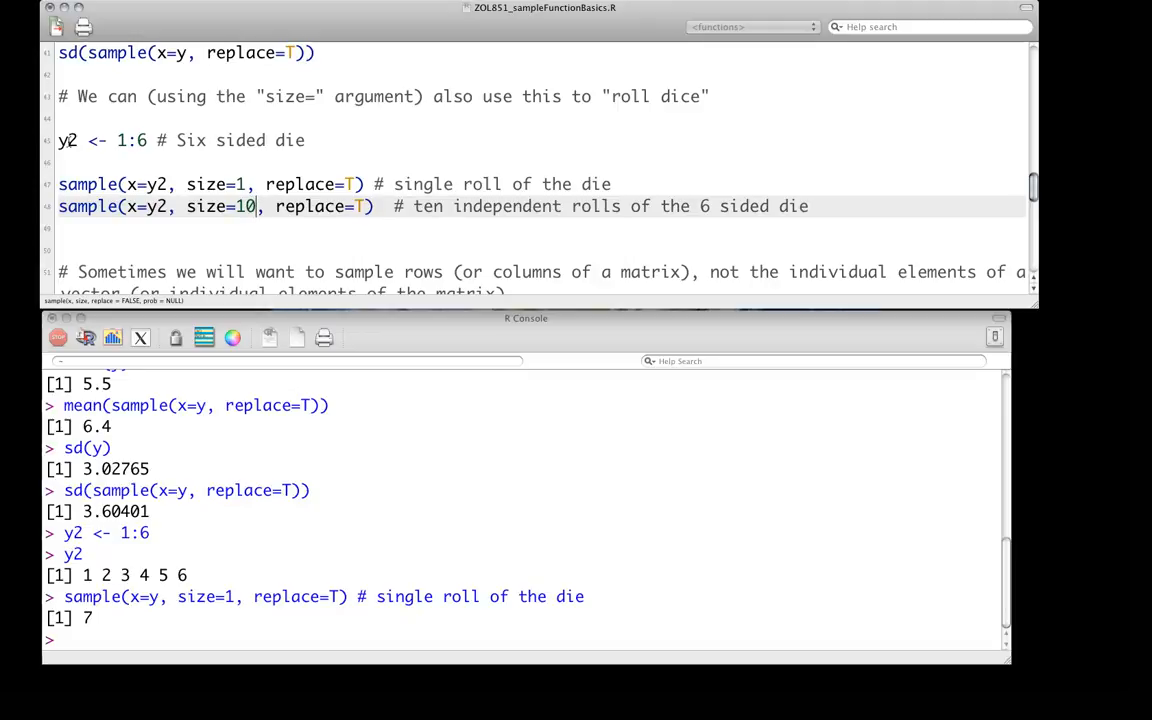
pyautogui.moveTo(58, 140); pyautogui.dragTo(368, 184)
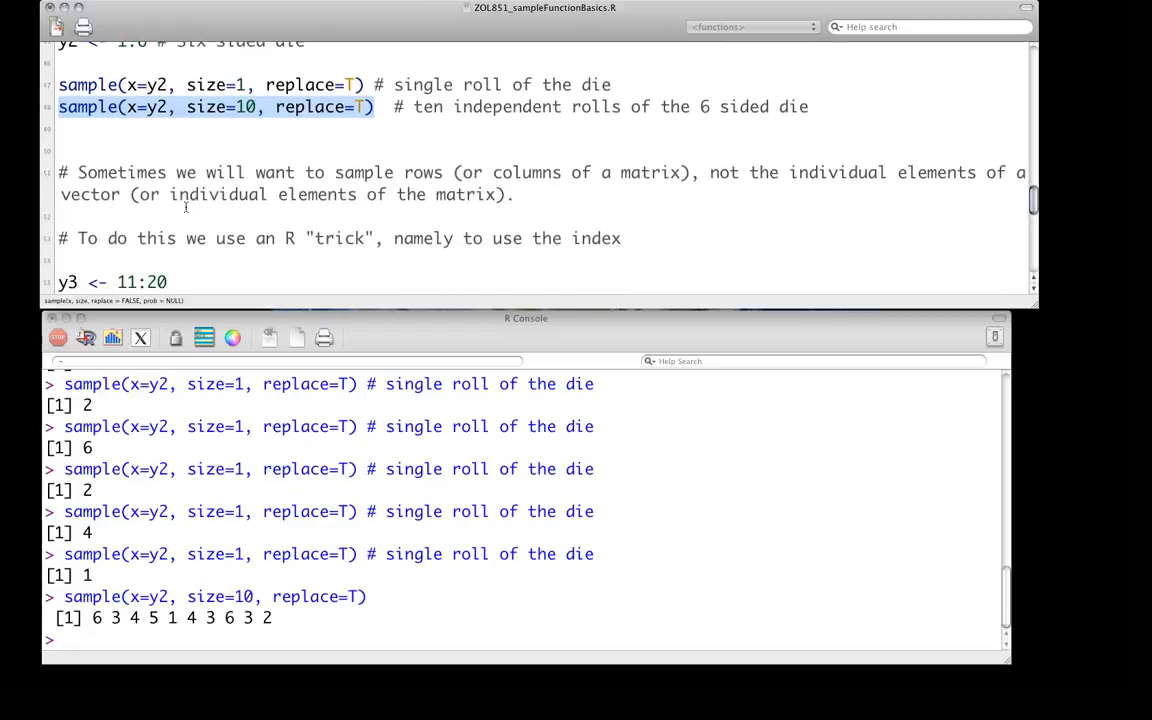
# - Clear the console and scroll the script to the matrix-row sampling section
pyautogui.scroll(-3)
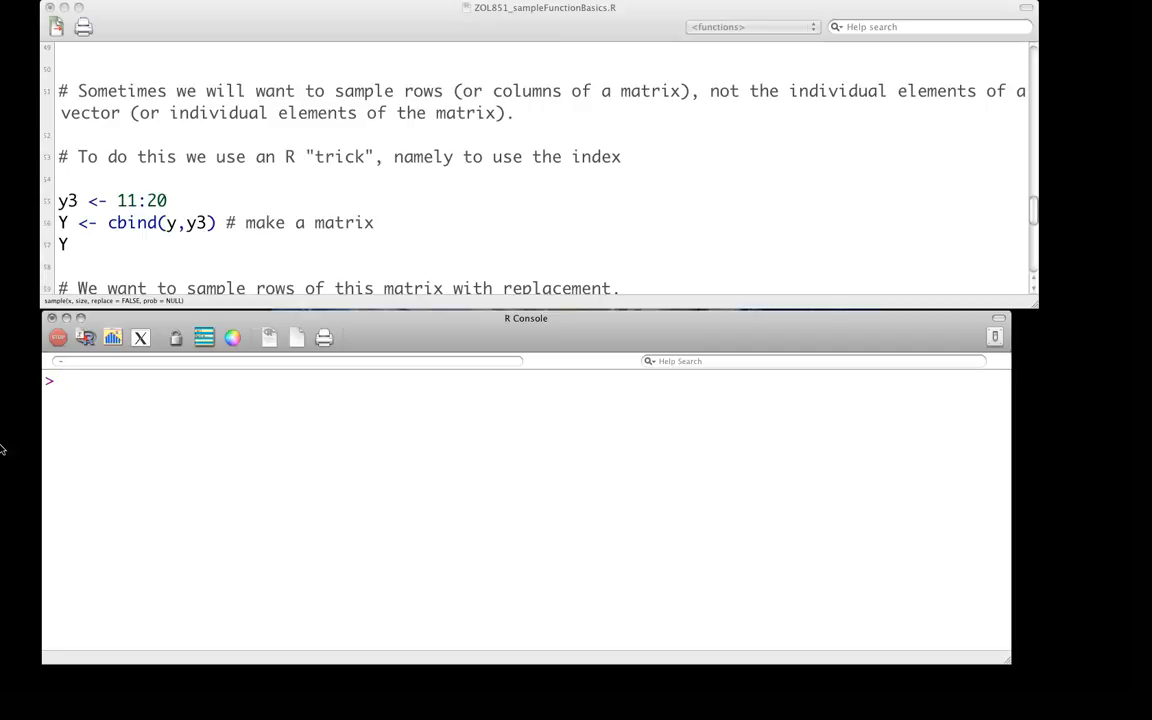
# - Create y3 as 11:20, build Y with cbind(y, y3), print it, and point out its row indices
pyautogui.click(190, 200)
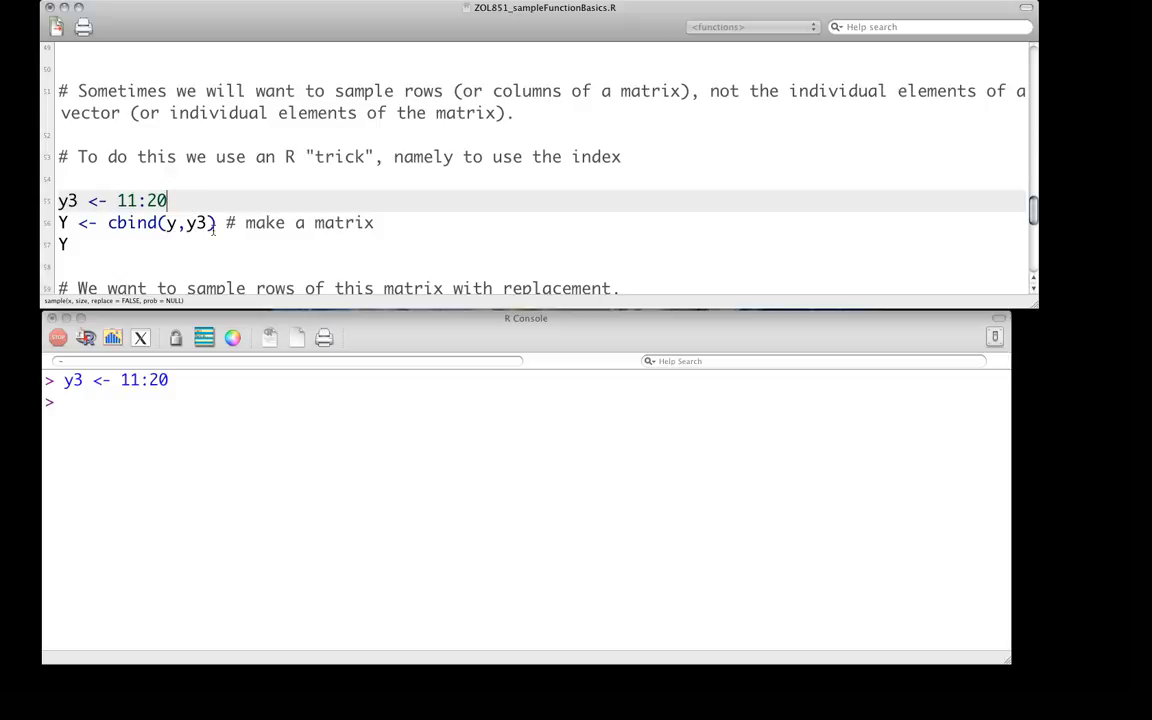
pyautogui.moveTo(58, 222); pyautogui.dragTo(216, 222)
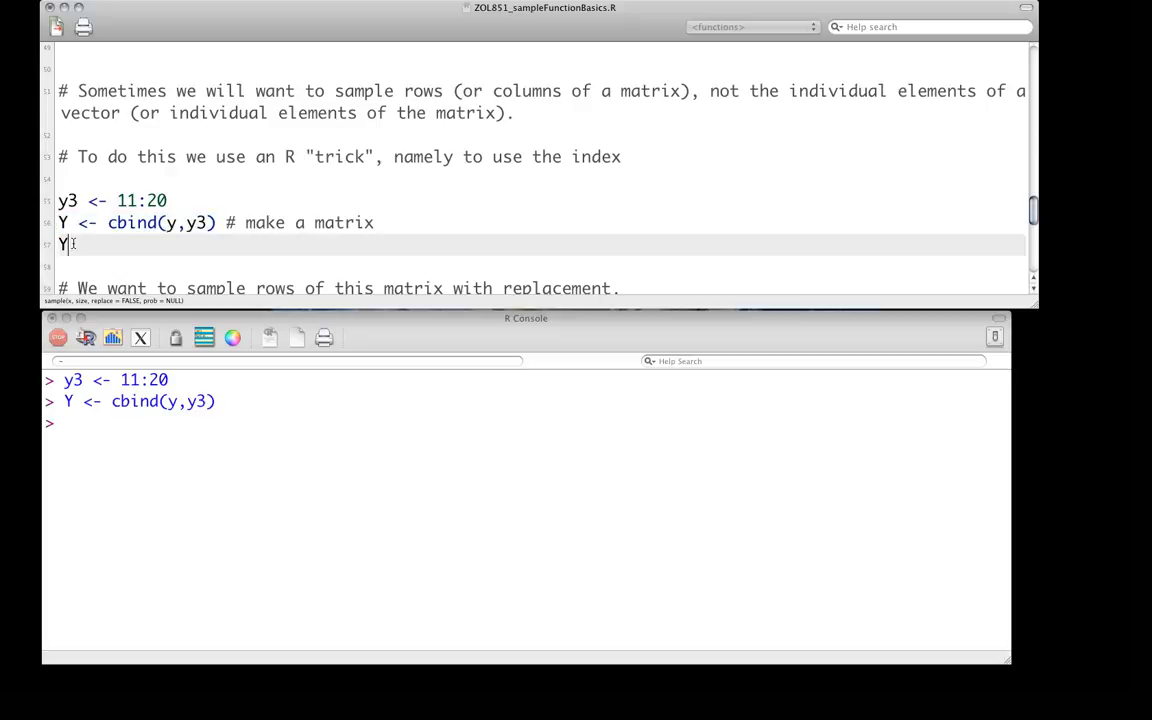
pyautogui.press('Return')
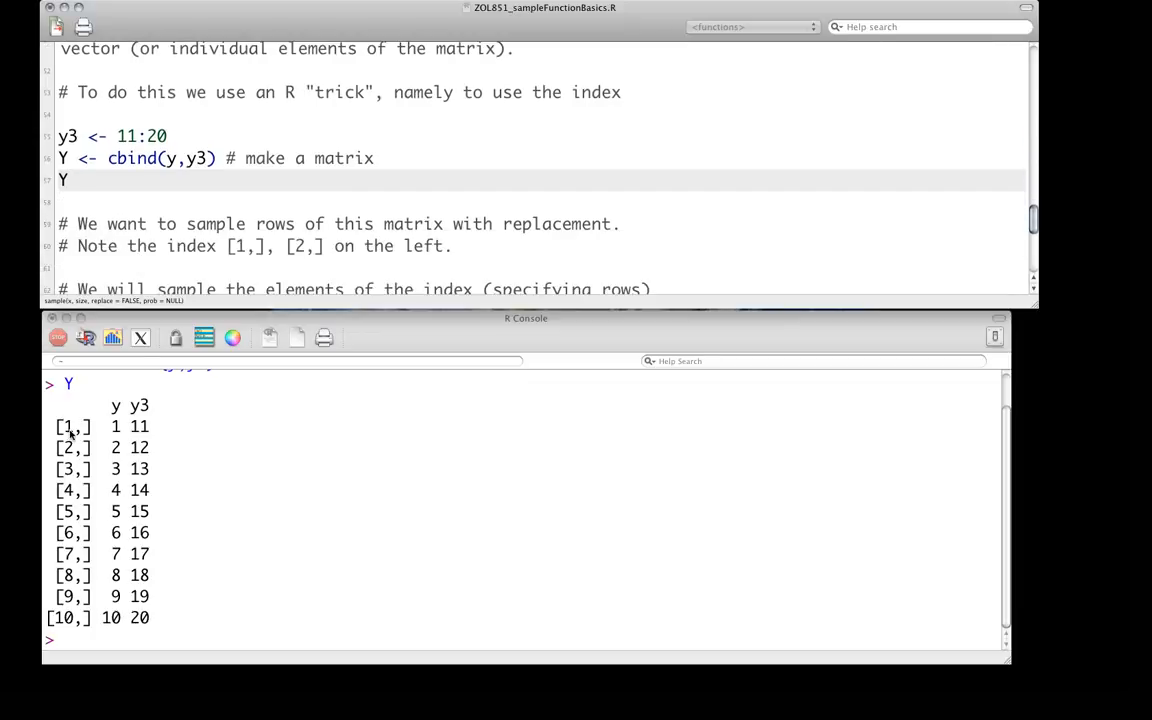
pyautogui.doubleClick(72, 426)
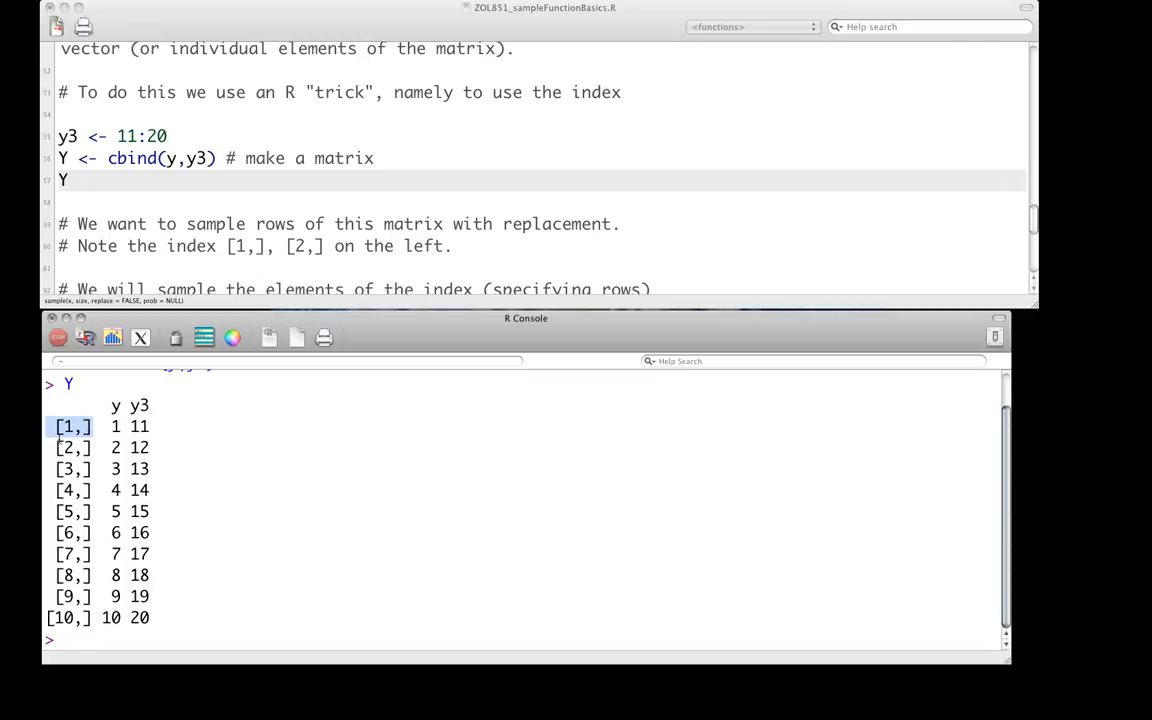
pyautogui.click(72, 448)
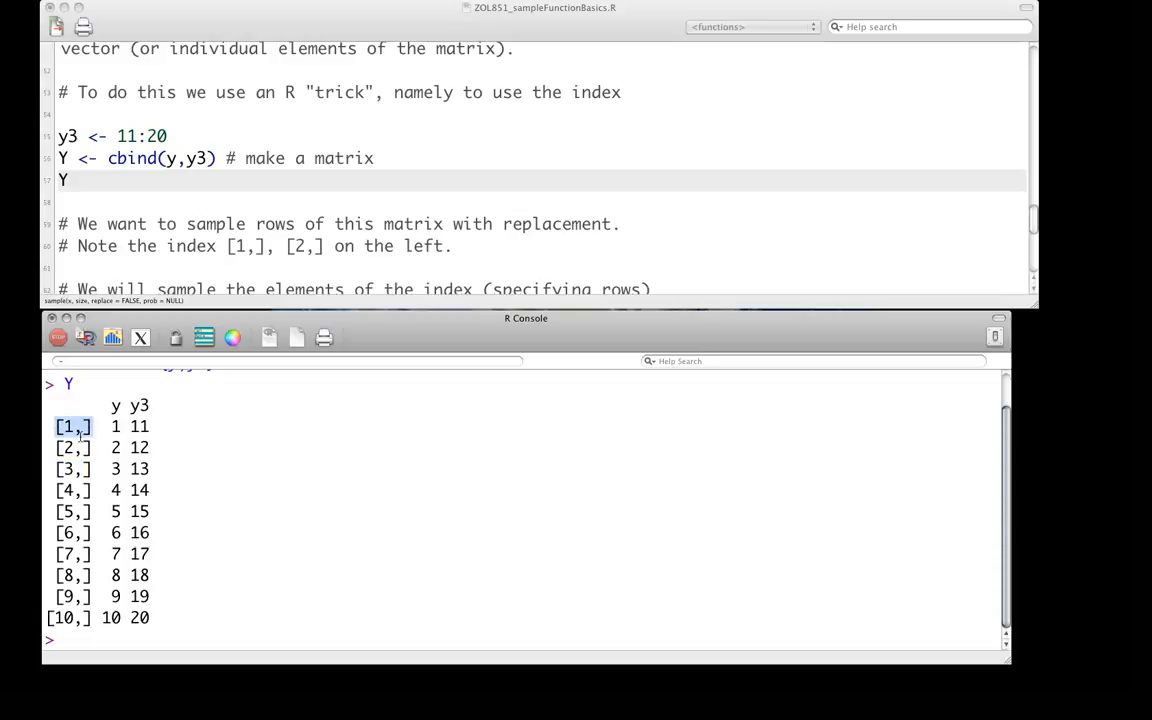
pyautogui.click(72, 448)
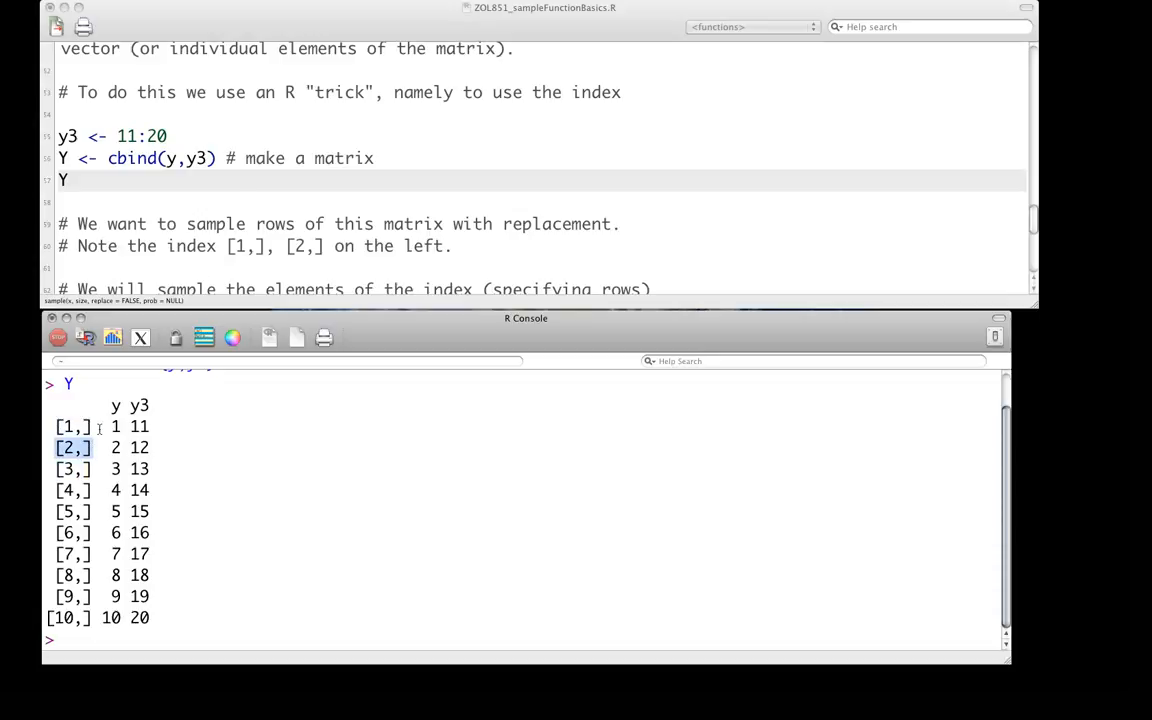
pyautogui.scroll(-3)
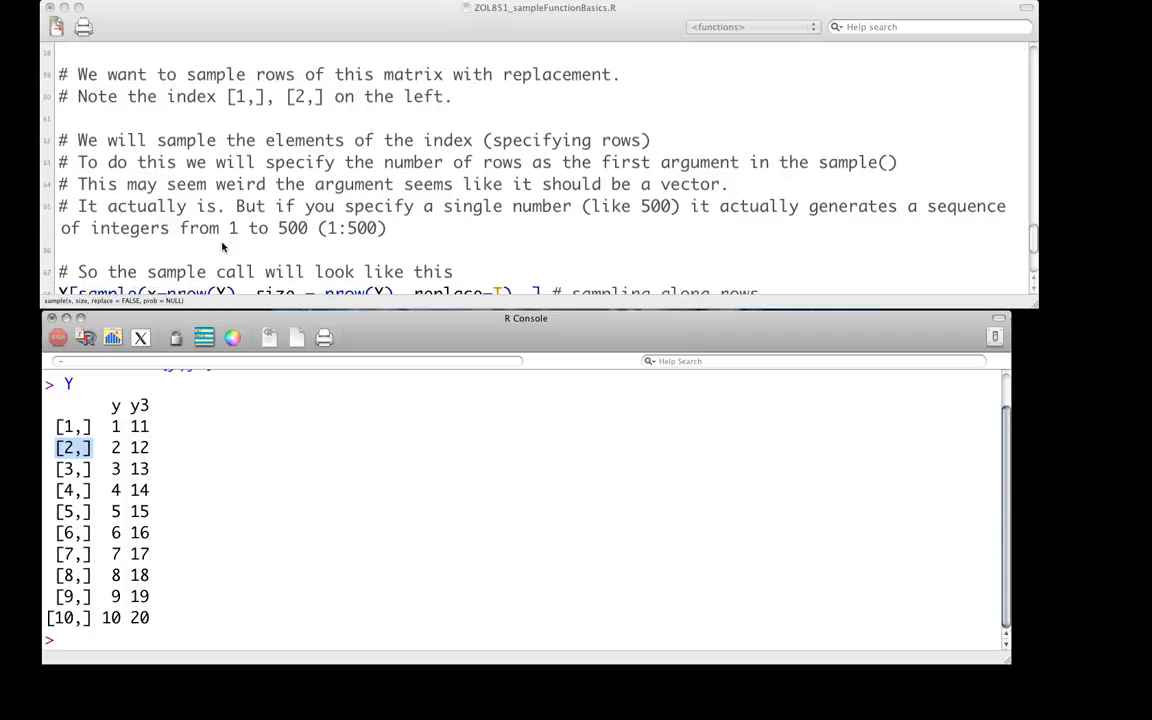
pyautogui.scroll(-3)
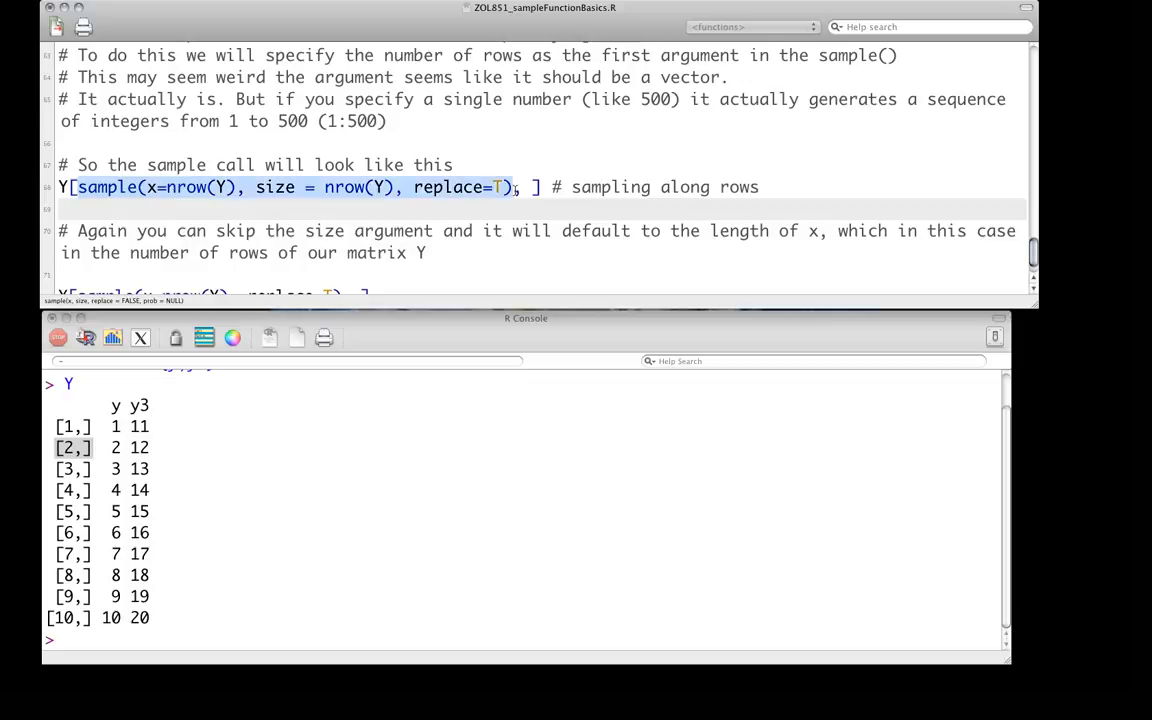
pyautogui.moveTo(360, 320)
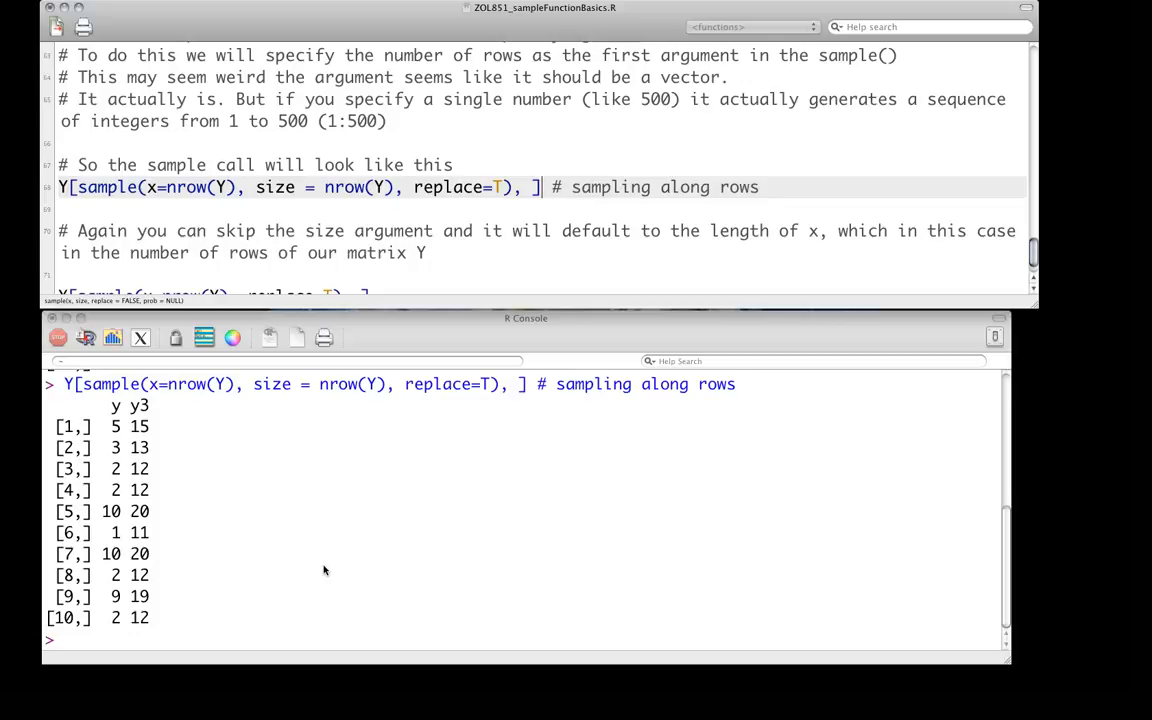
# - Run Y[sample(x=nrow(Y), replace=T), ] to resample Y's rows without a size argument
pyautogui.write('samp')
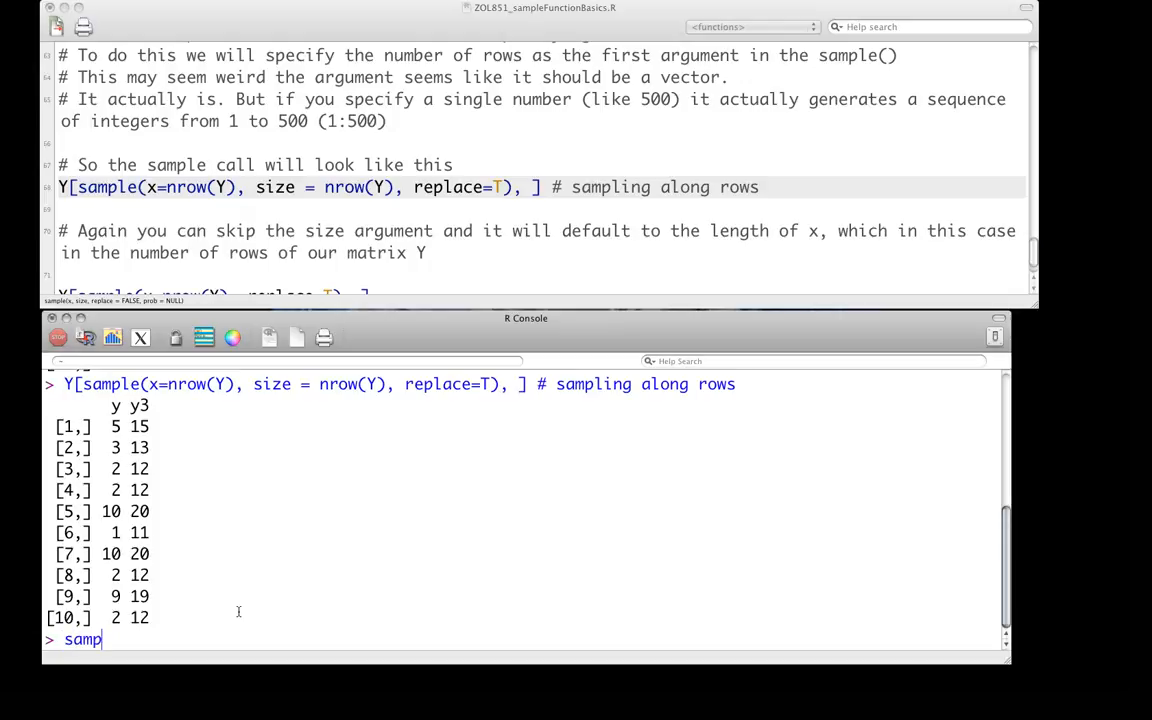
pyautogui.write('leY')
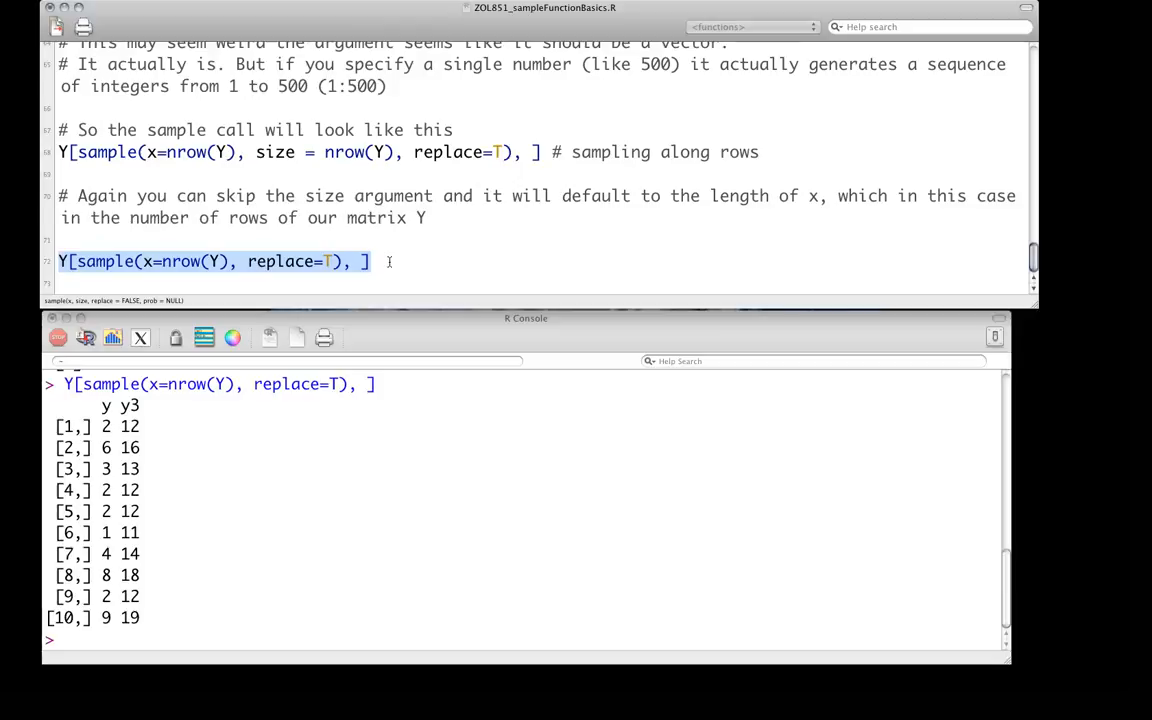
pyautogui.moveTo(1048, 608)
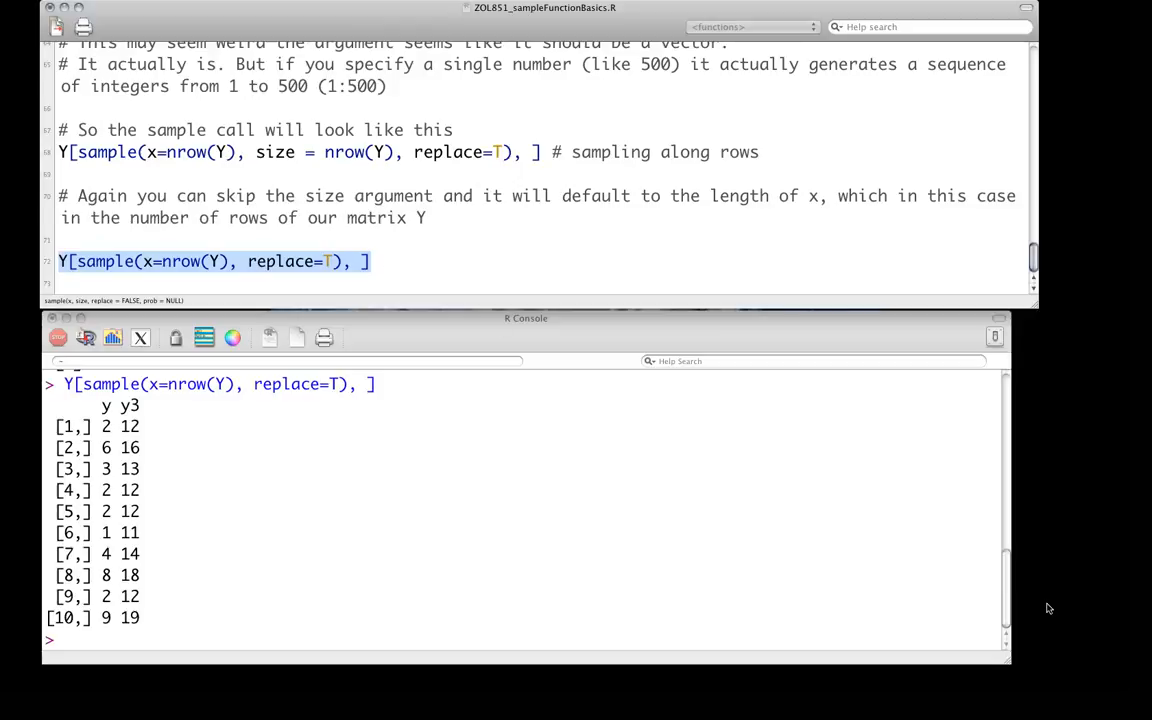